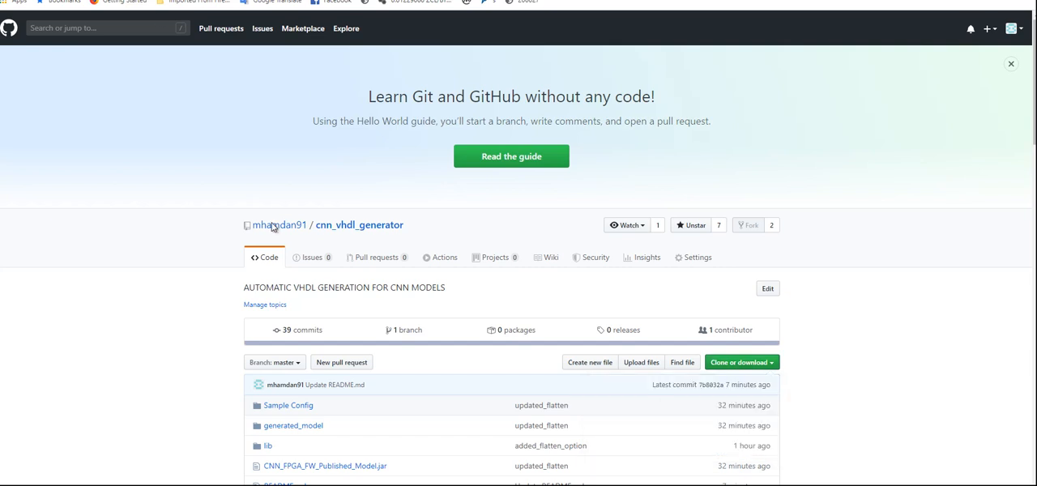
Step: Clone the cnn_vhdl_generator repository from its GitHub URL into the local folder via Git Bash
click(278, 223)
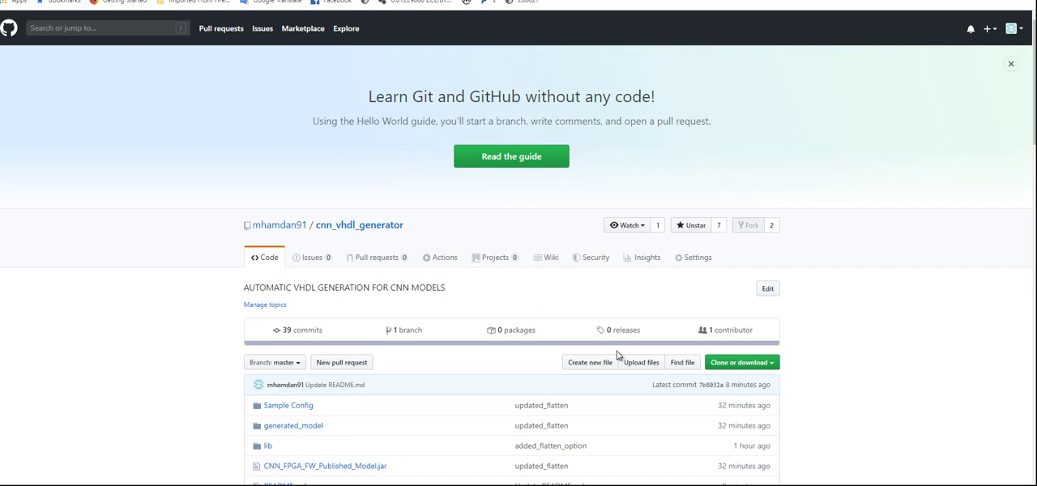
click(738, 363)
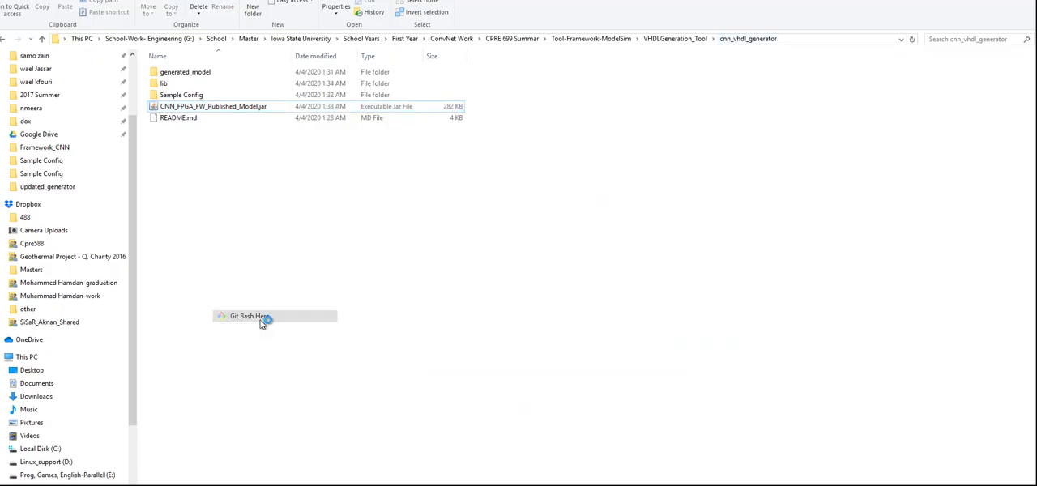
click(249, 315)
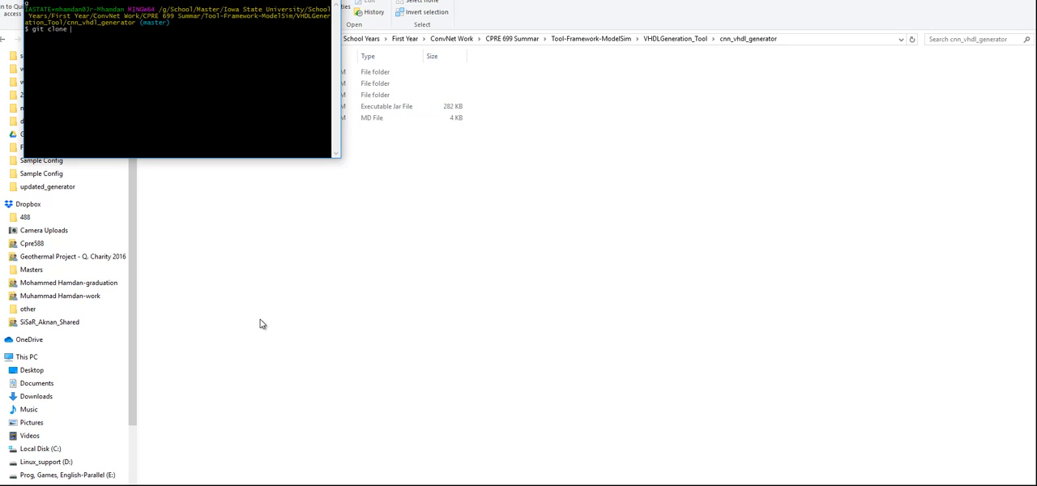
text(https://github.com/mhamdan91/cnn_vhdl_generator.git)
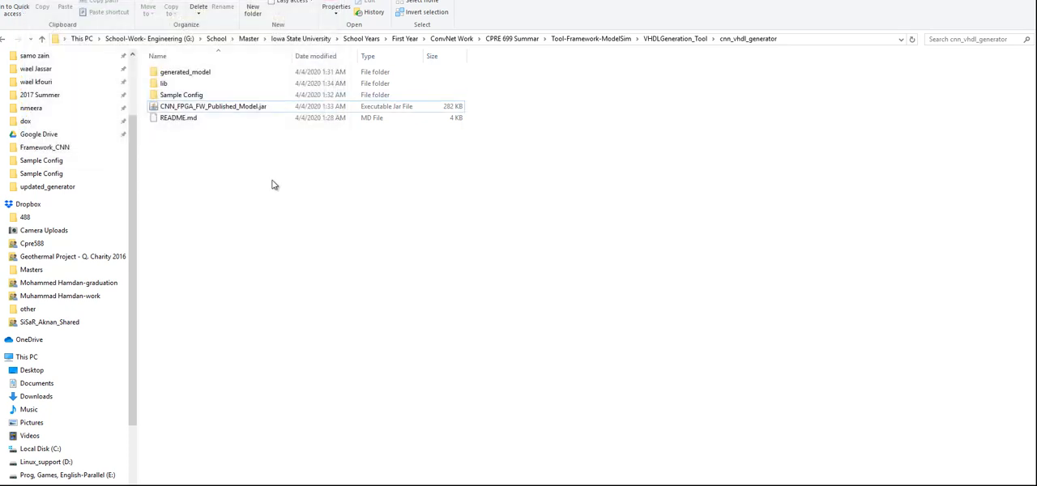
Step: Launch the generator, choose Zynq XC7Z020 and Conv-Pool-FC Style, and enter Customize & Build Model
click(212, 107)
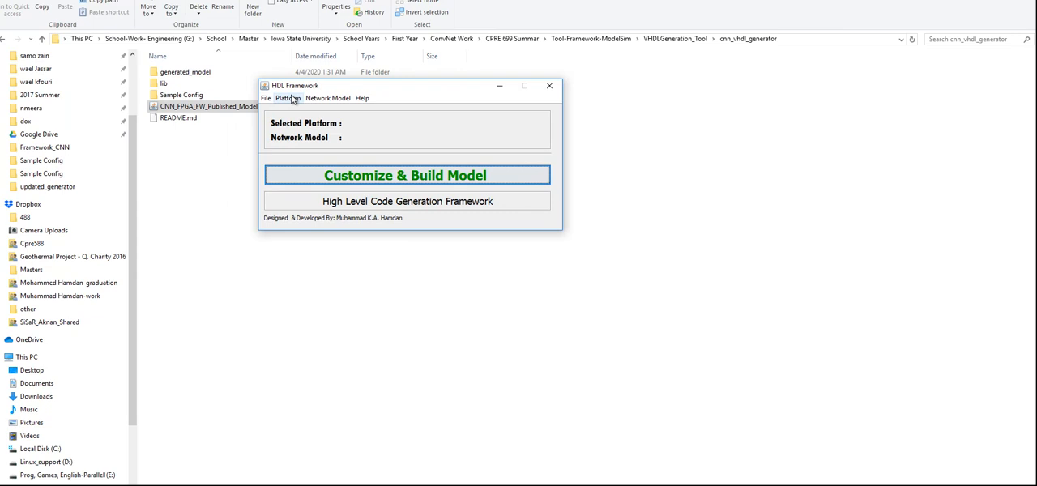
click(288, 97)
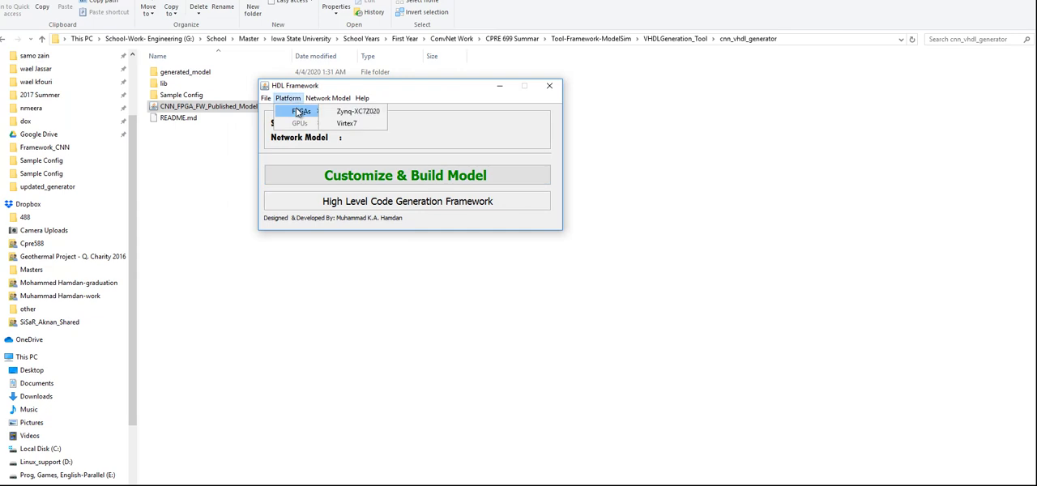
click(353, 110)
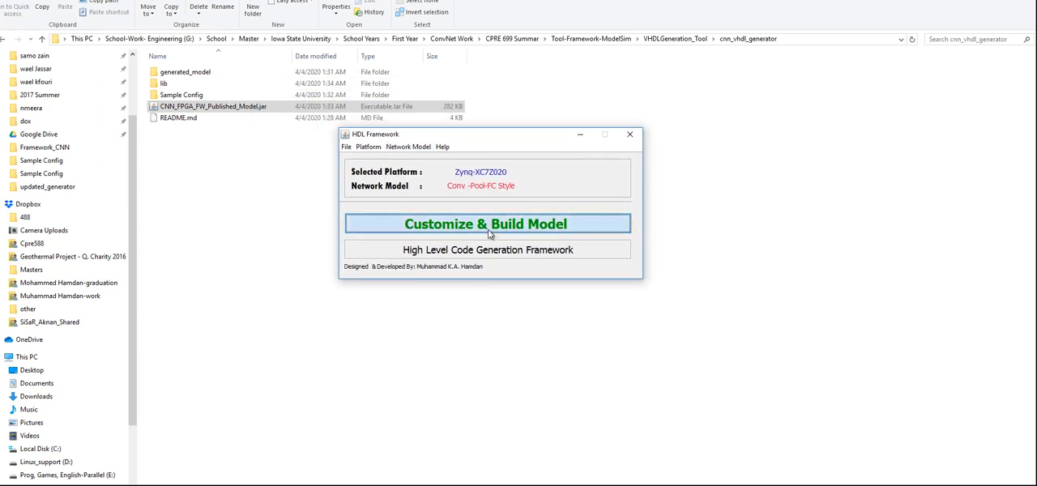
click(489, 223)
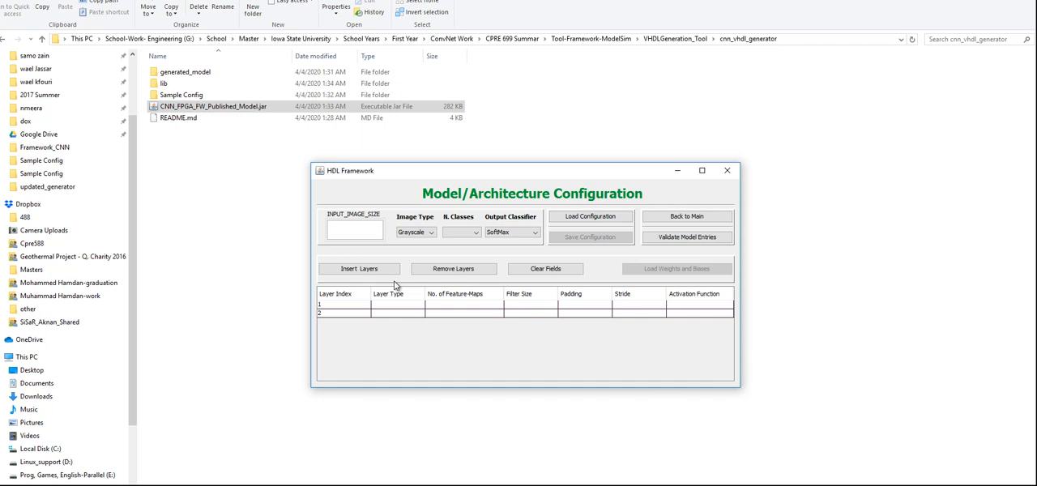
Step: Try inserting and removing layer rows, then load a sample configuration (input 10, 2 classes, seven layers)
click(360, 268)
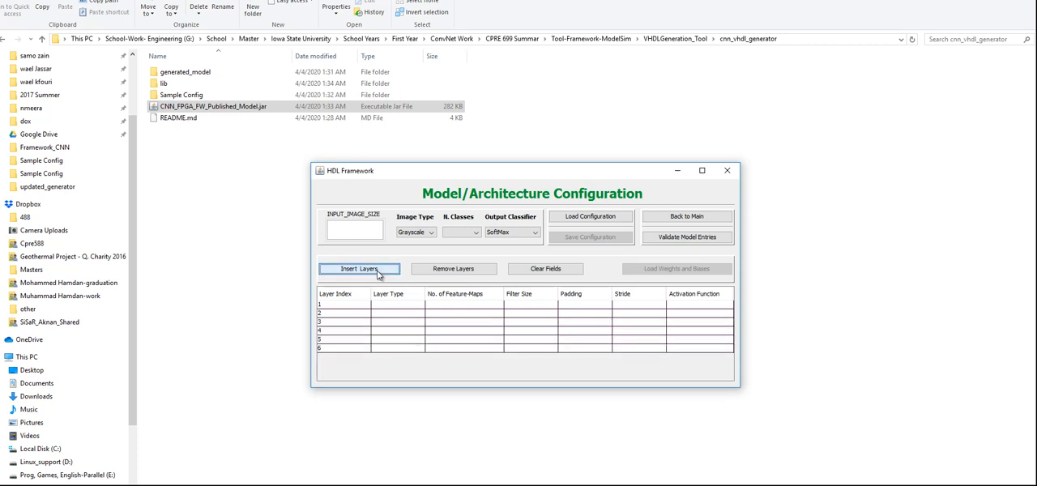
click(453, 269)
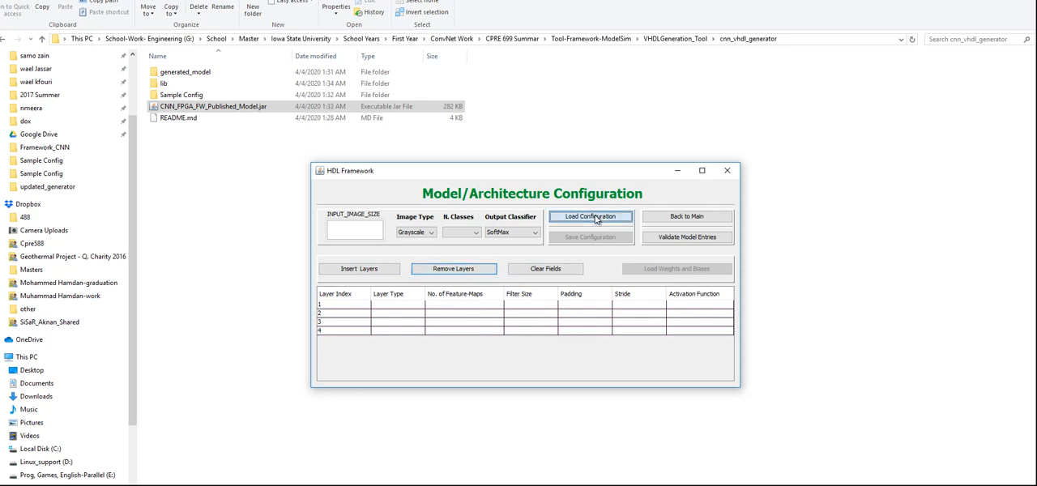
click(590, 217)
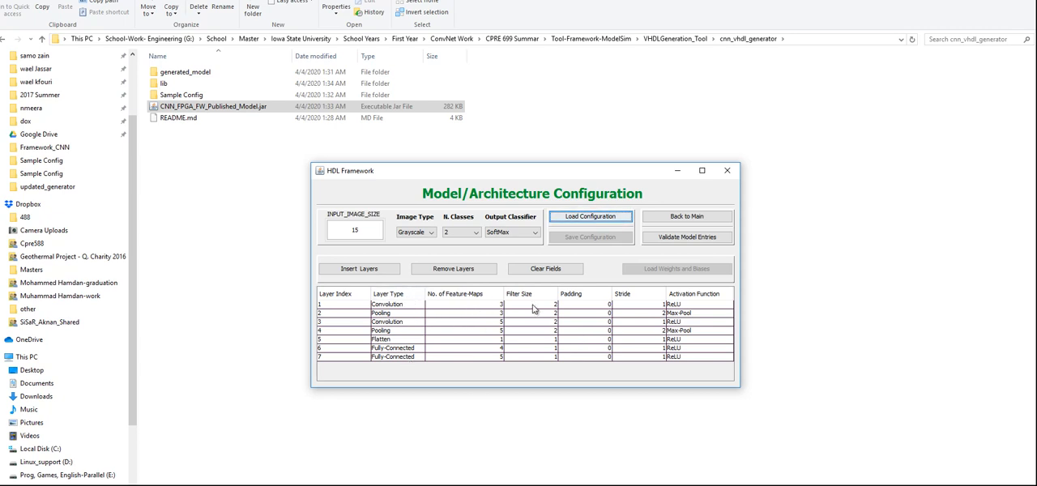
mouse_move(639, 308)
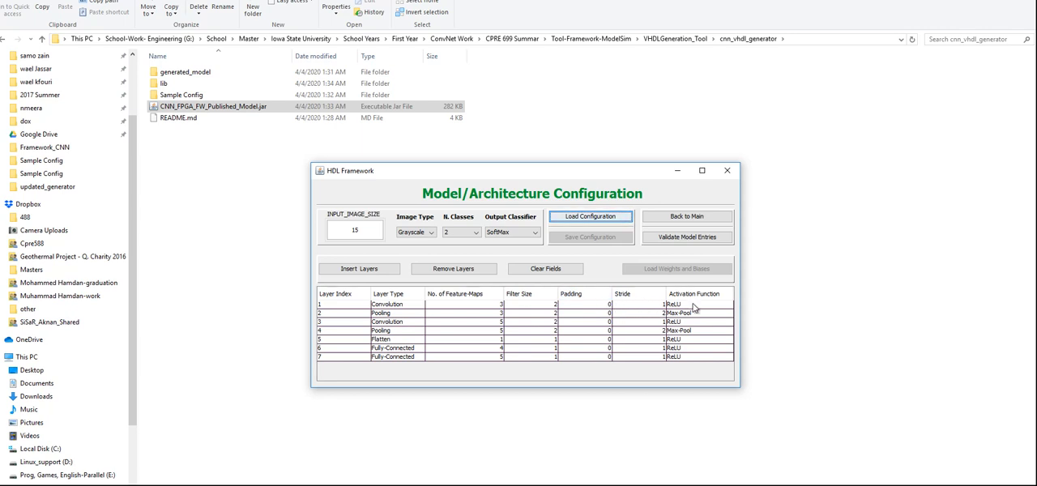
mouse_move(398, 331)
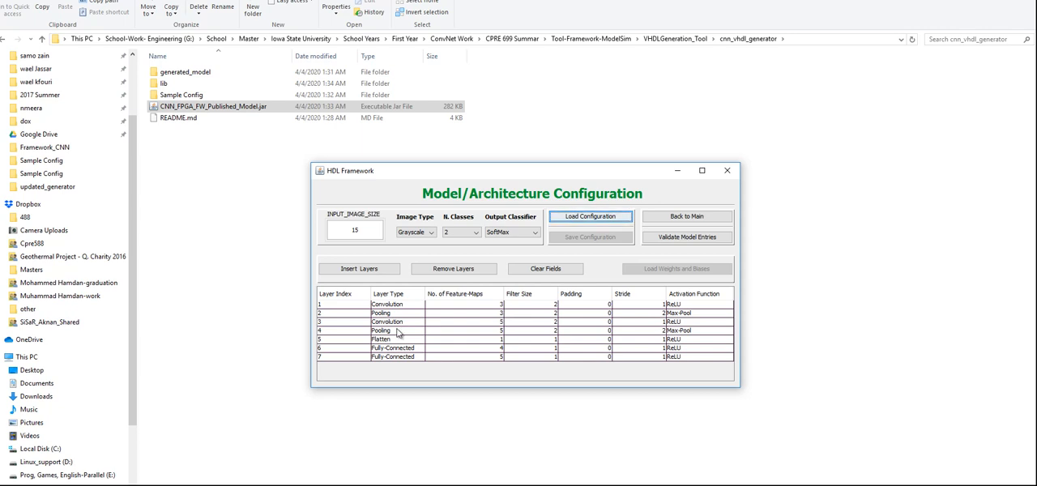
mouse_move(447, 343)
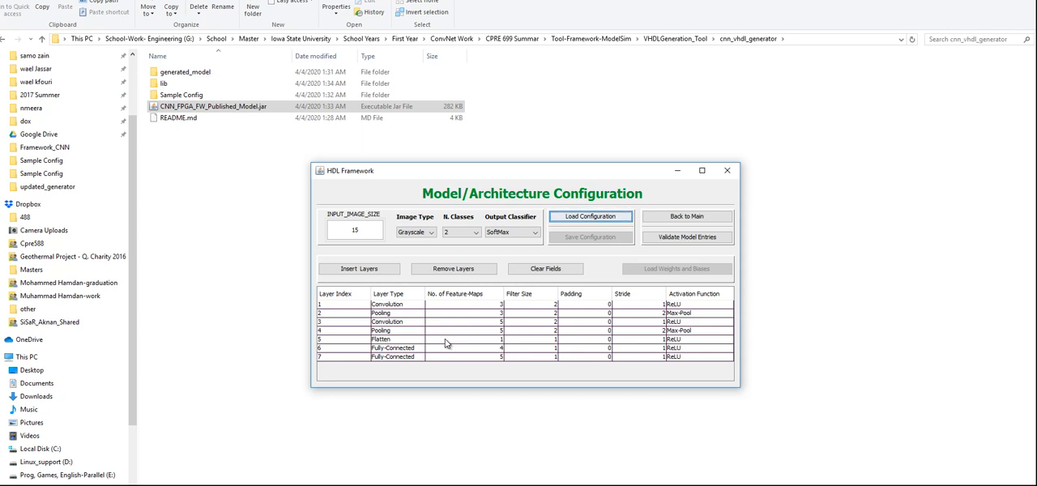
mouse_move(466, 335)
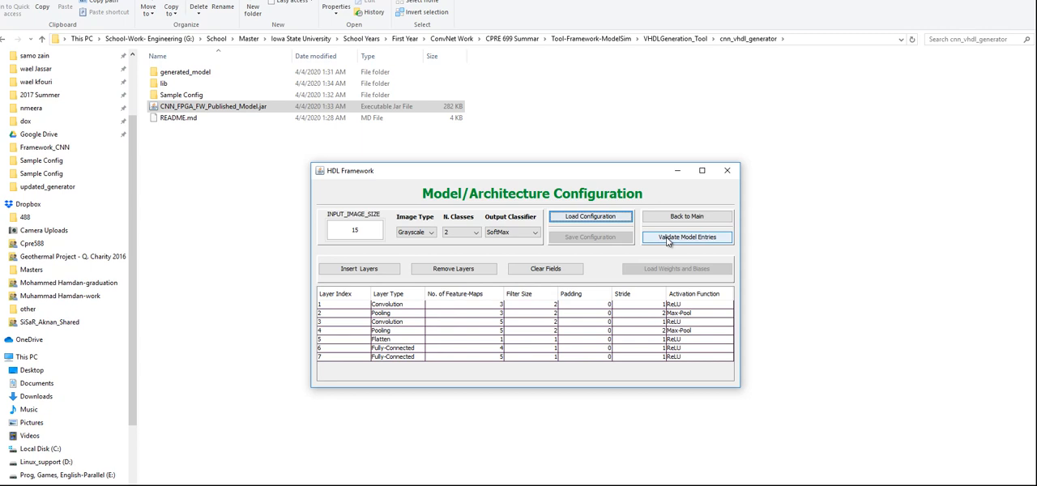
Step: Validate the model entries, save the configuration file, and proceed to Weights and Biases Incorporation
click(687, 237)
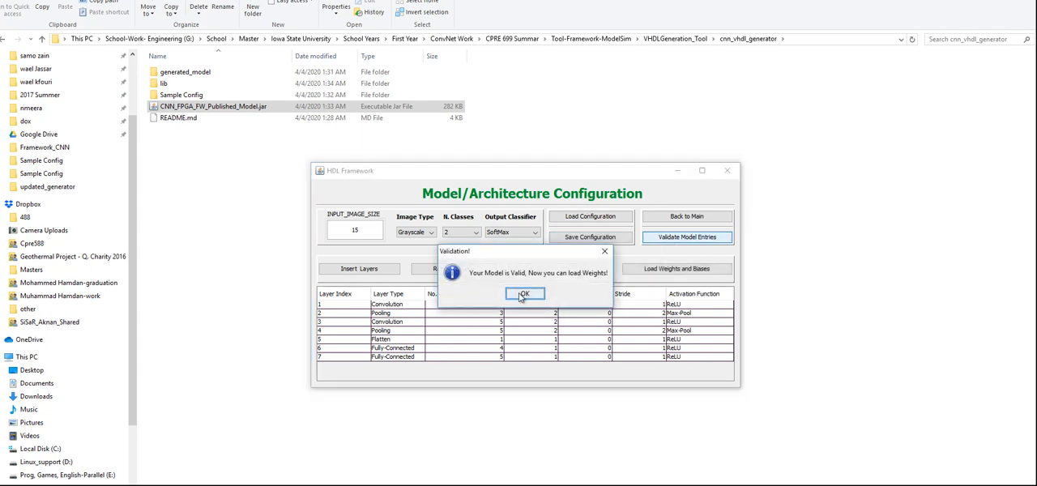
click(525, 294)
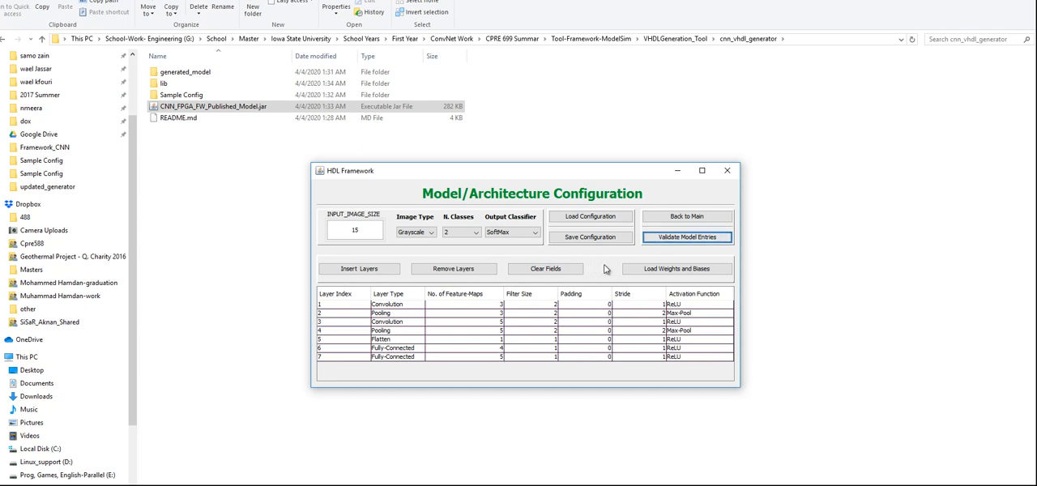
click(590, 236)
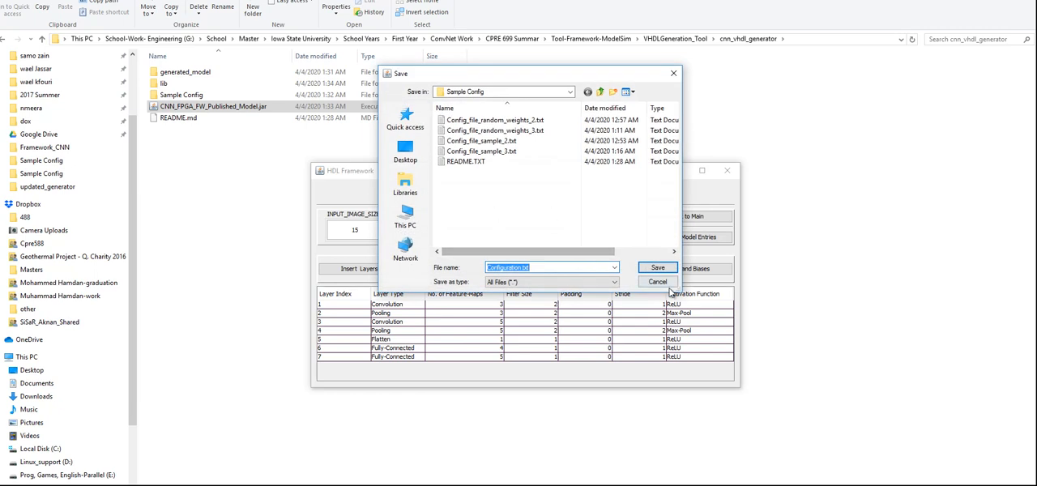
click(658, 282)
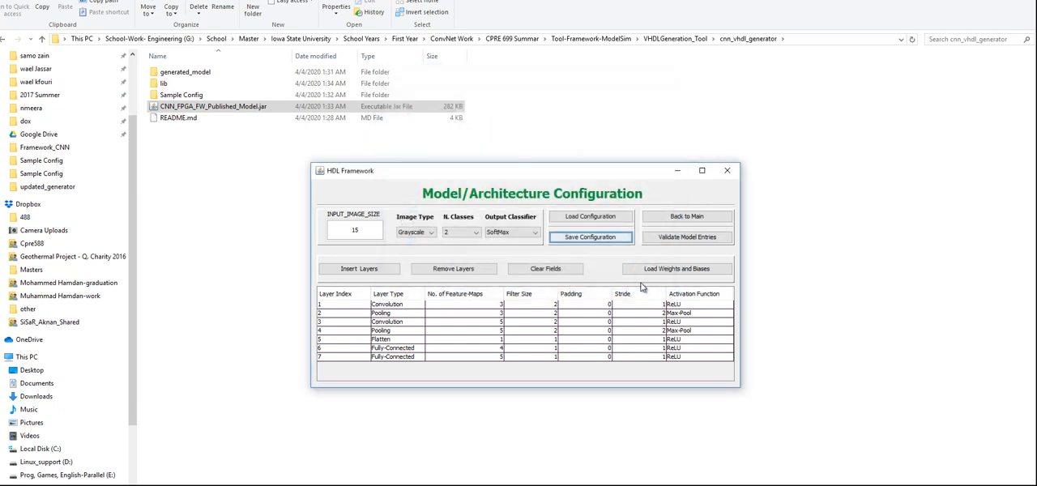
click(674, 269)
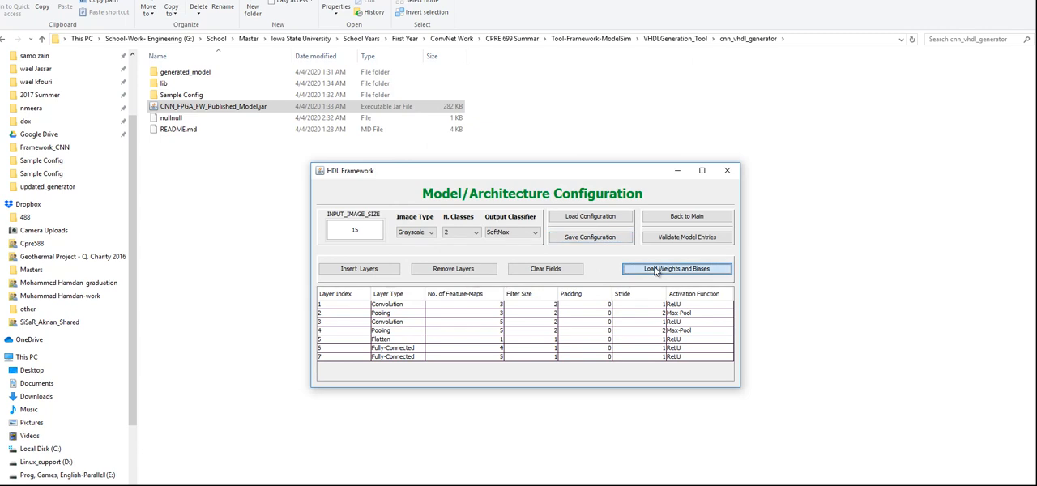
click(677, 269)
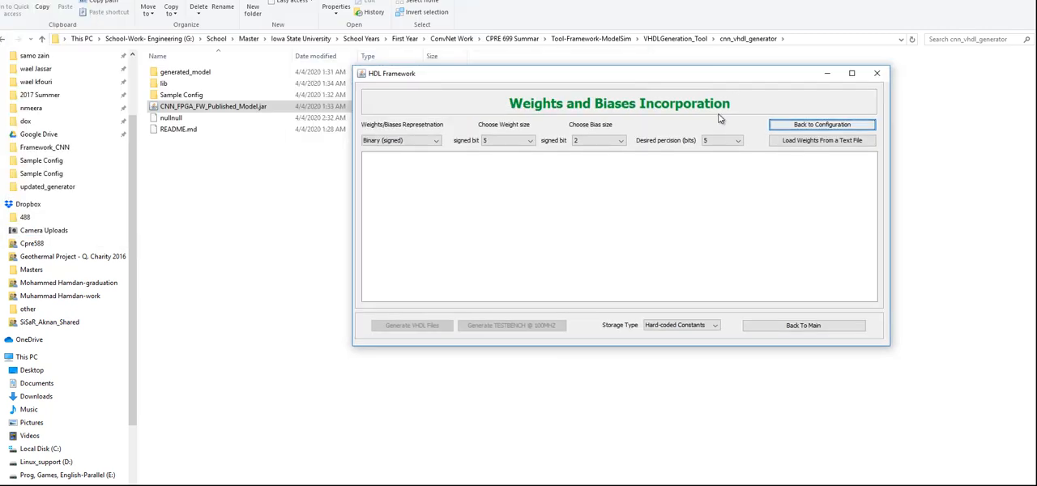
mouse_move(797, 157)
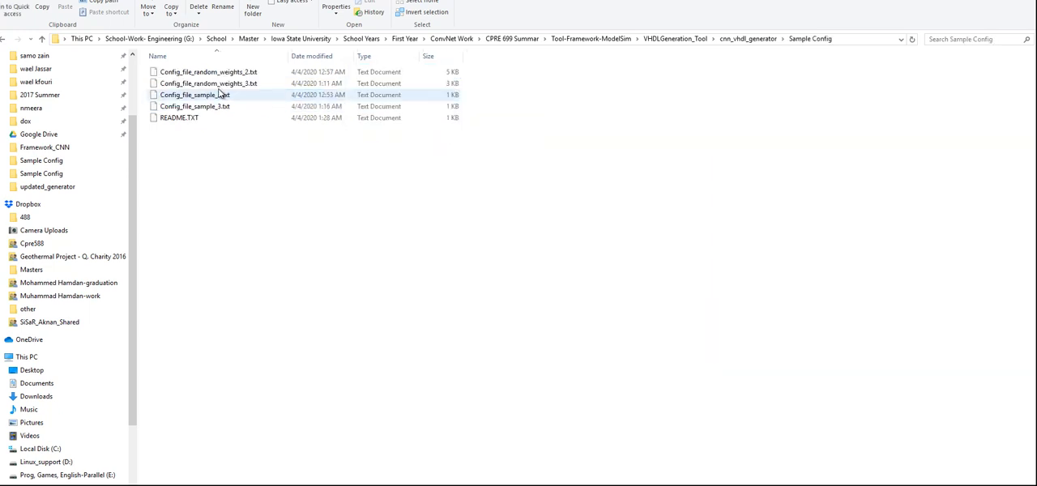
Step: Edit Config_file_random_weights_2.txt from Sample Config in Notepad++
right_click(204, 72)
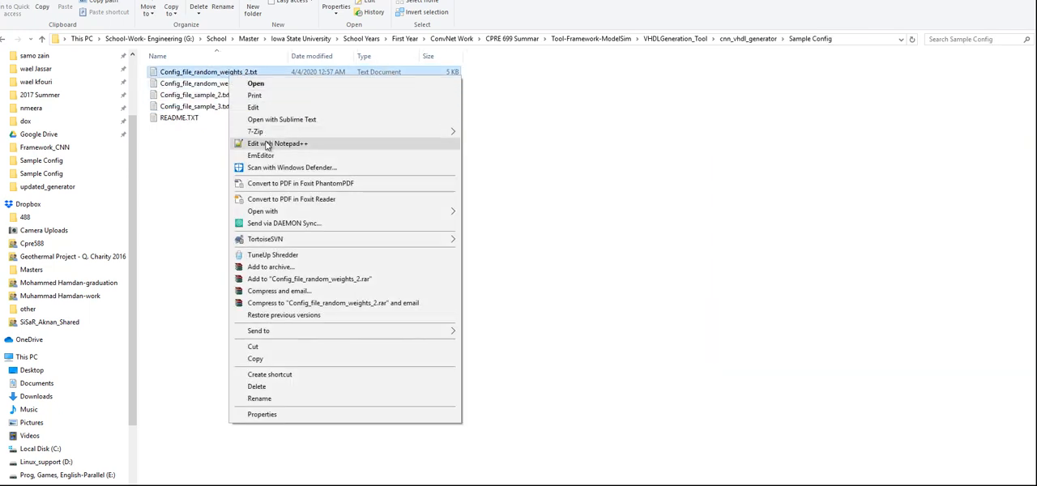
click(277, 142)
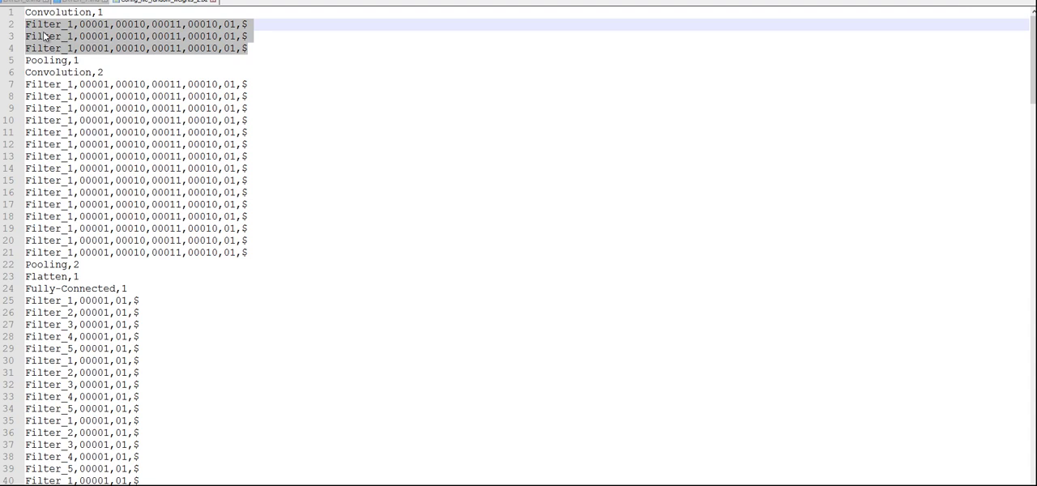
mouse_move(237, 48)
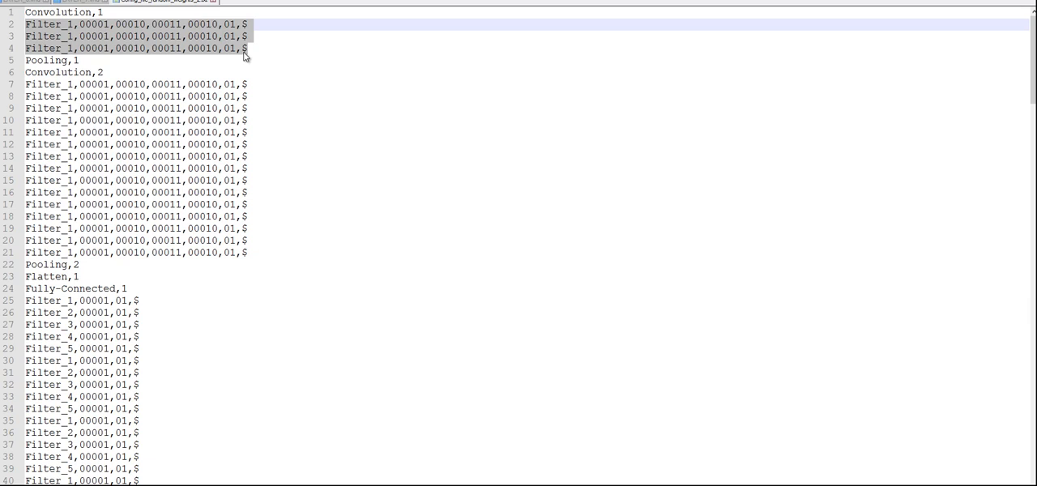
click(243, 49)
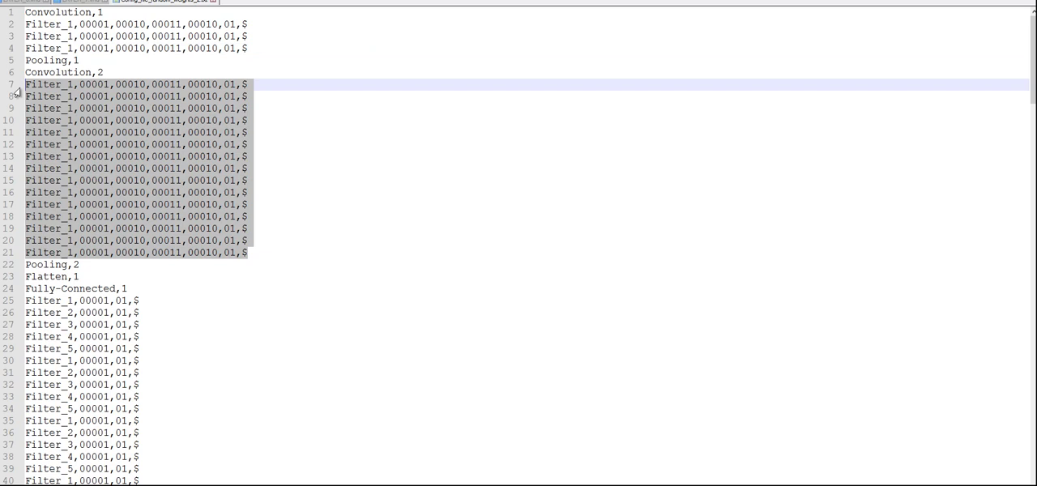
scroll(down, 3)
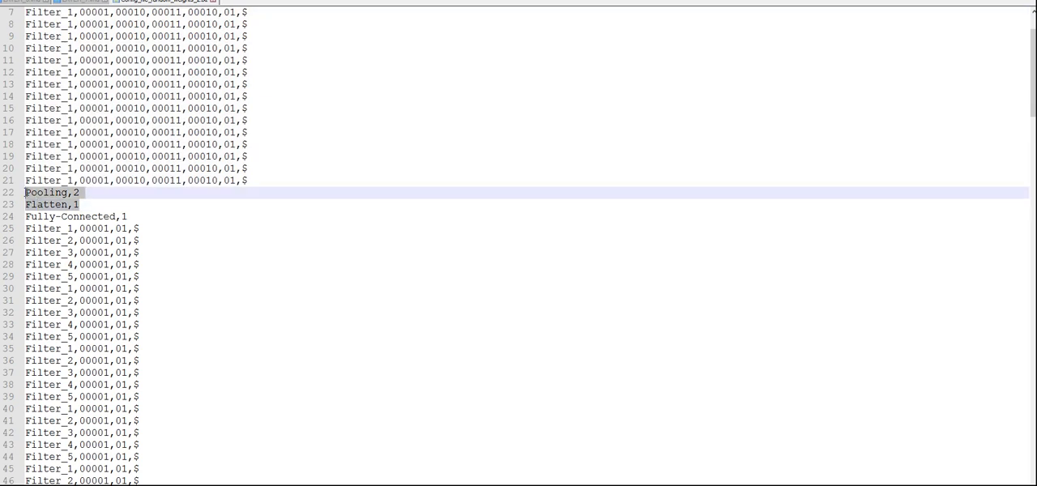
scroll(up, 3)
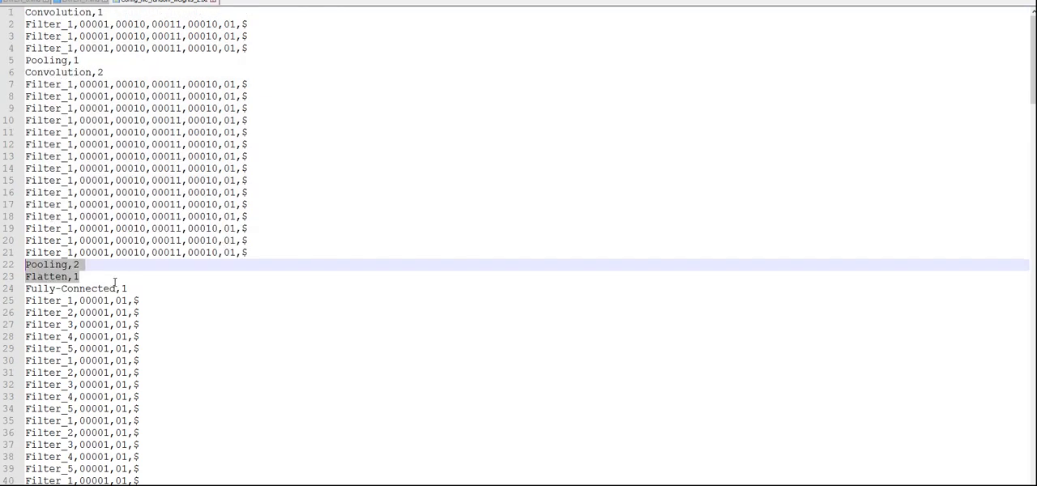
scroll(down, 3)
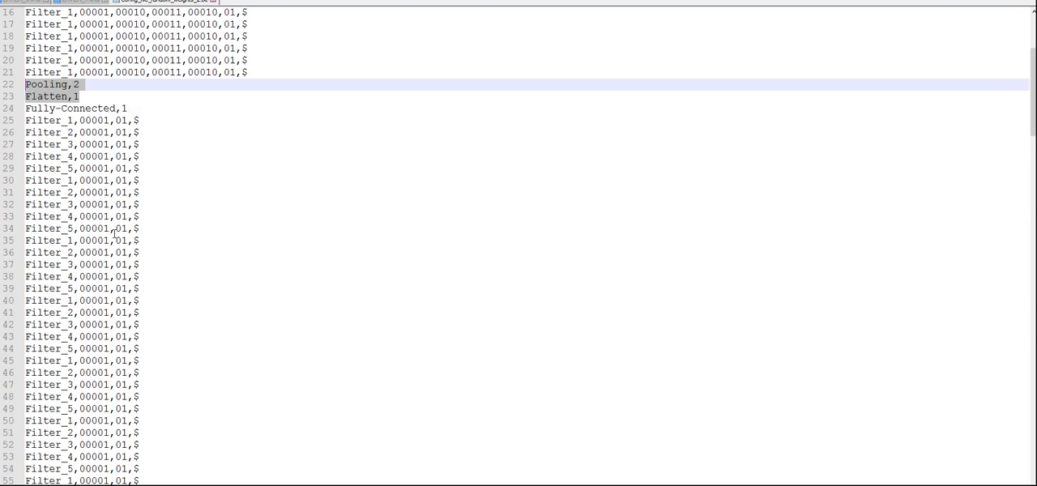
scroll(down, 3)
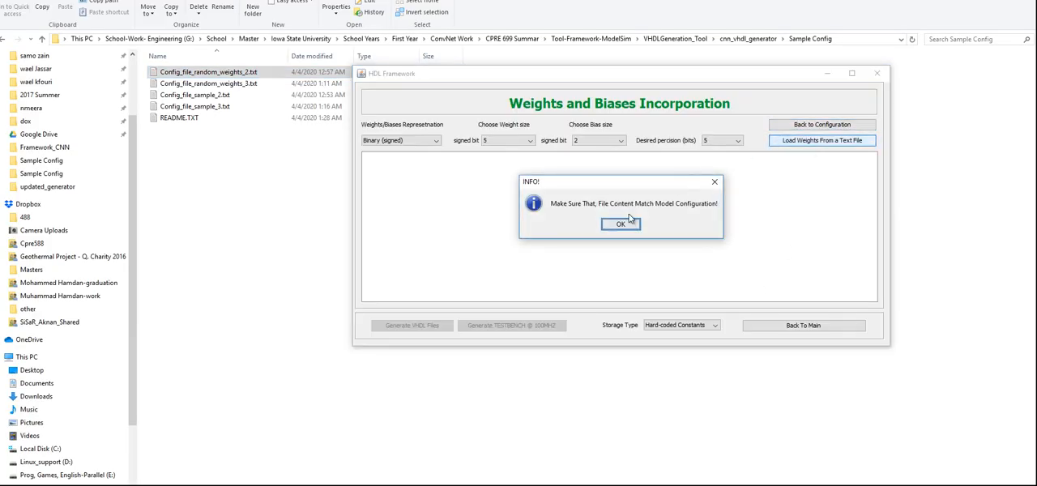
Step: Load the weights file and confirm its validation success so its filter values are listed
click(621, 224)
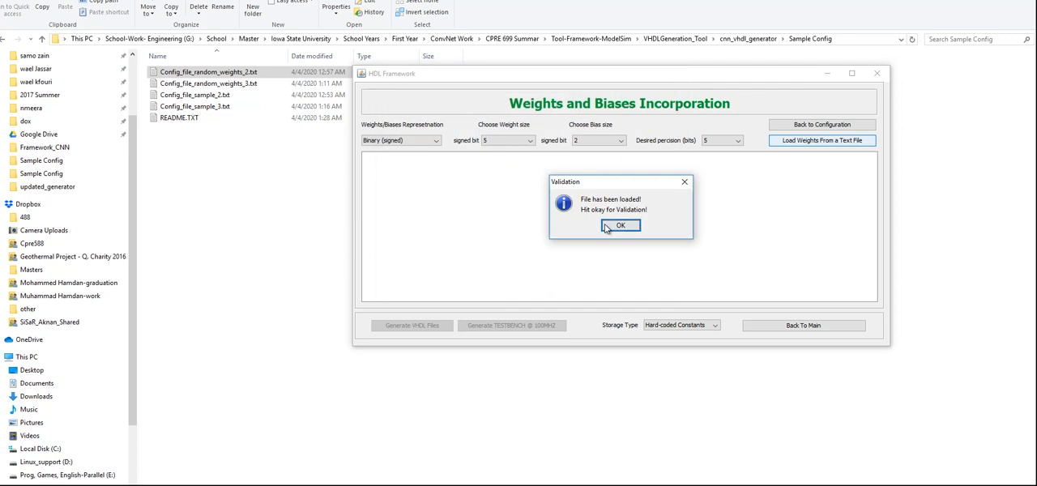
click(619, 225)
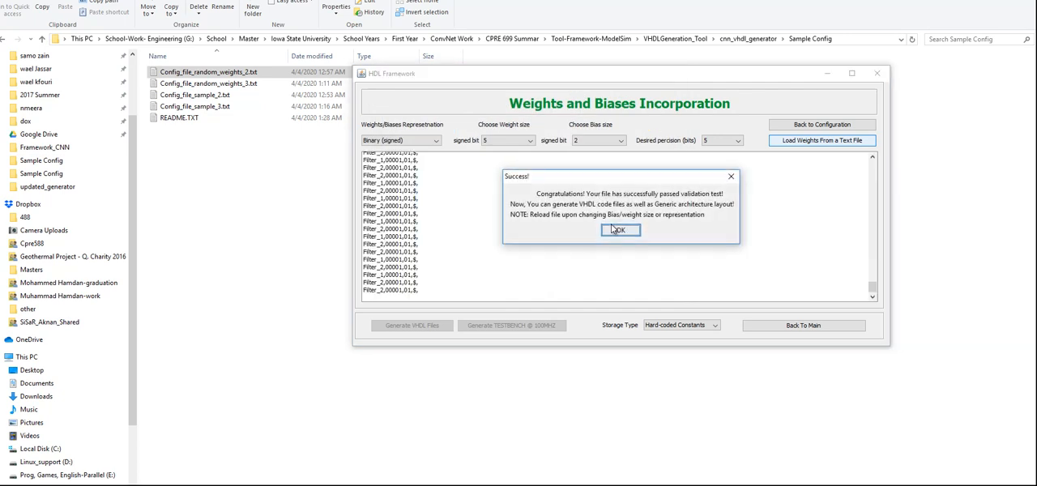
click(619, 230)
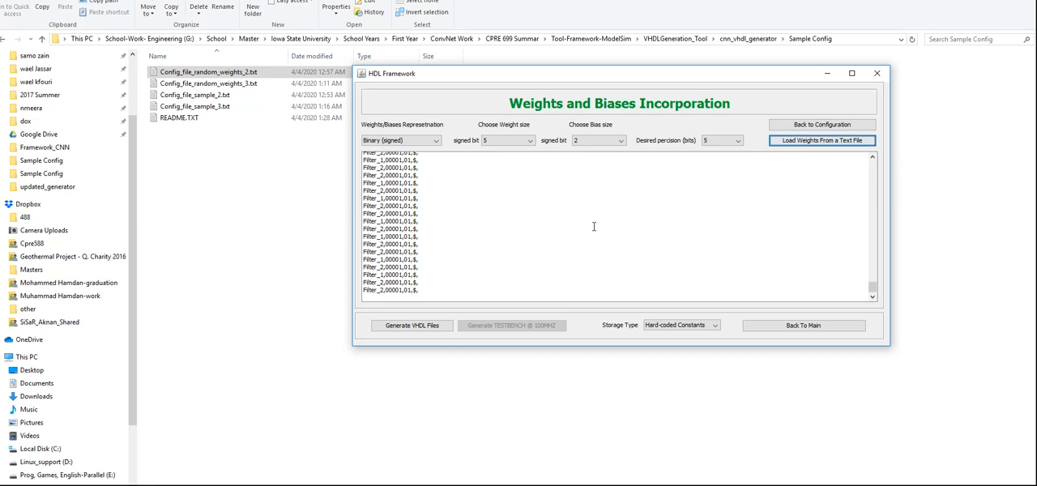
mouse_move(521, 162)
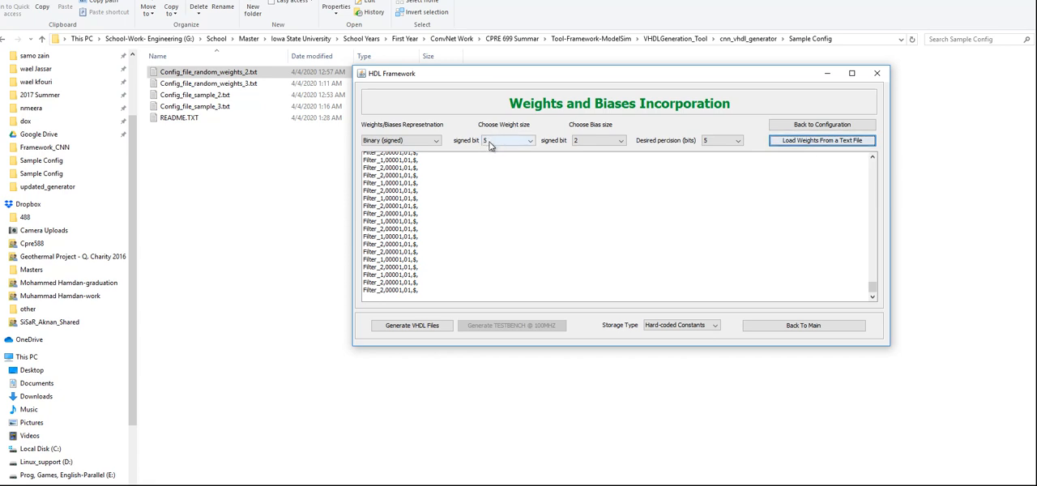
Step: Reopen Config_file_random_weights_2.txt in Notepad++ from the folder listing
click(875, 73)
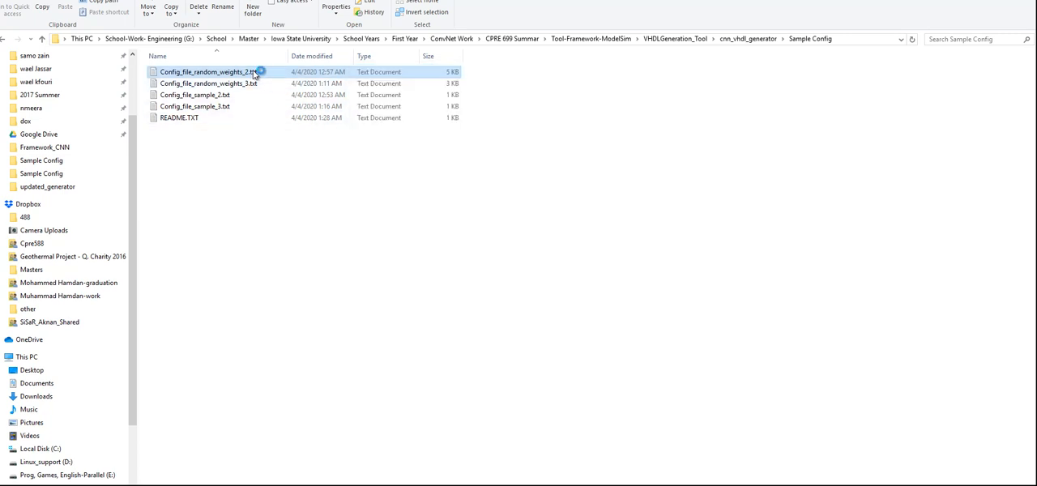
mouse_move(232, 81)
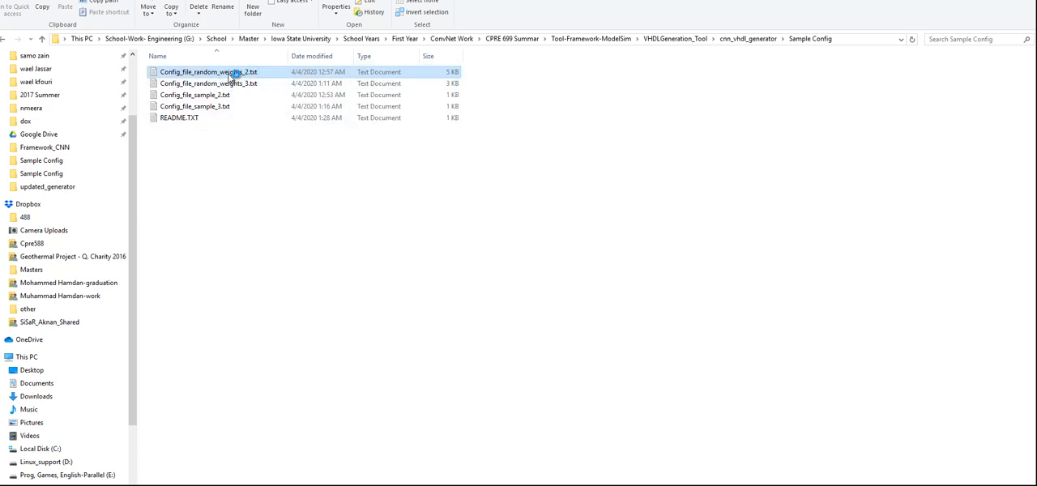
right_click(230, 73)
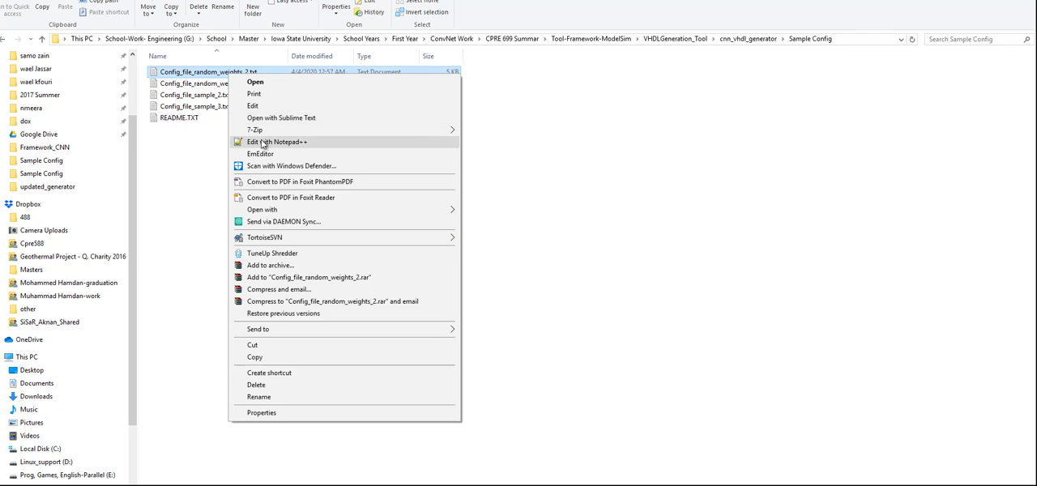
click(275, 142)
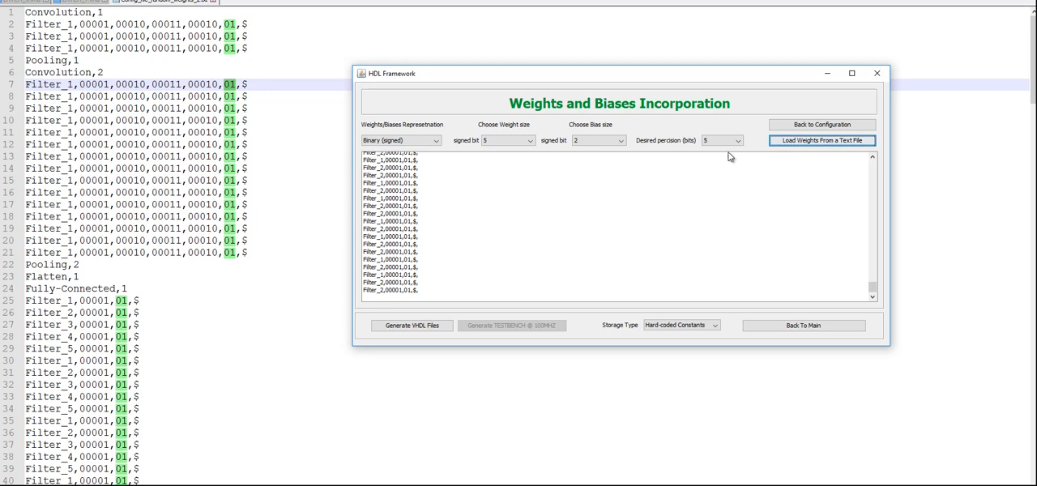
mouse_move(728, 153)
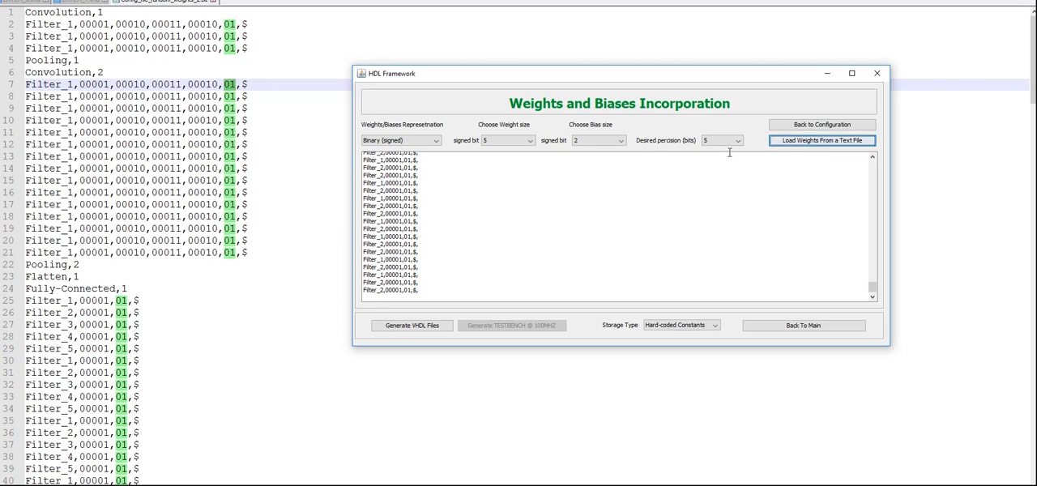
mouse_move(659, 211)
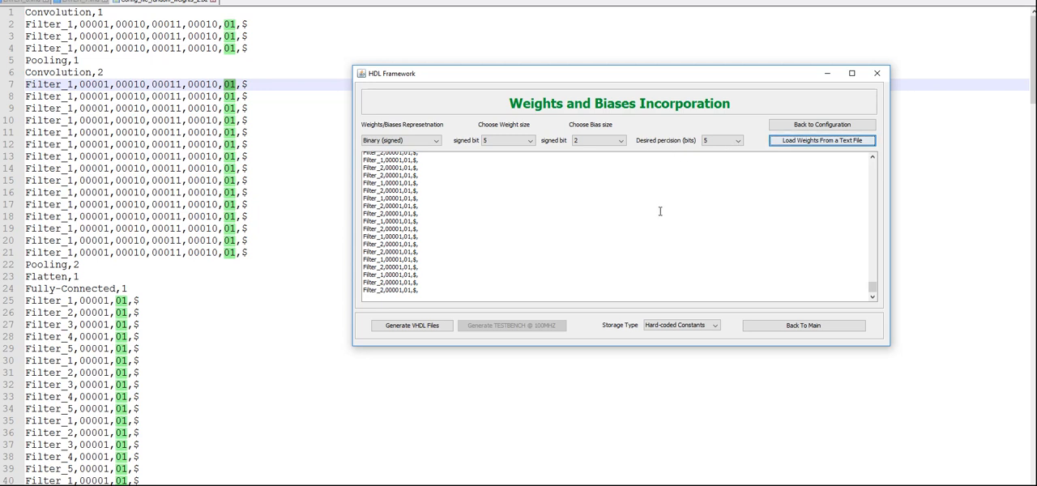
Step: Generate the VHDL files and the 100 MHz testbench into generated_model, confirming both messages
click(411, 324)
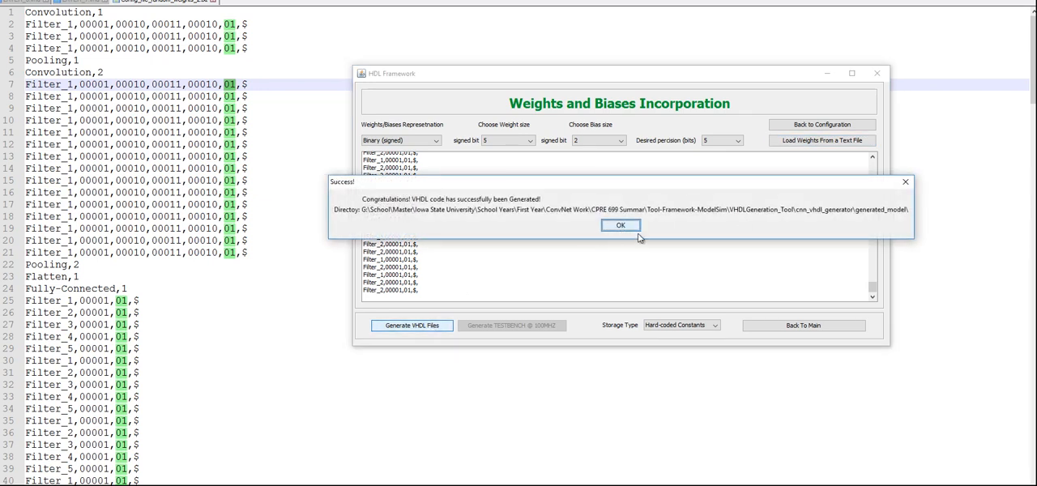
click(619, 225)
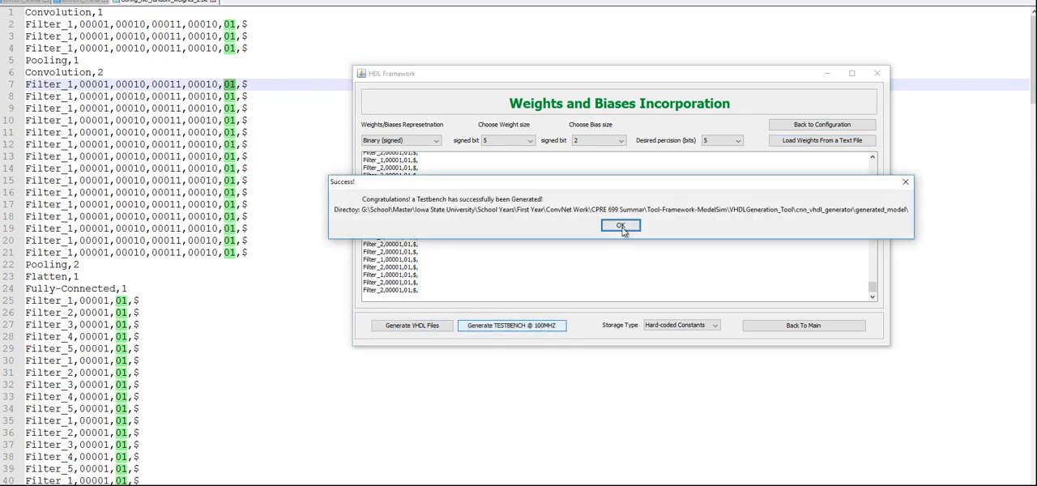
click(619, 226)
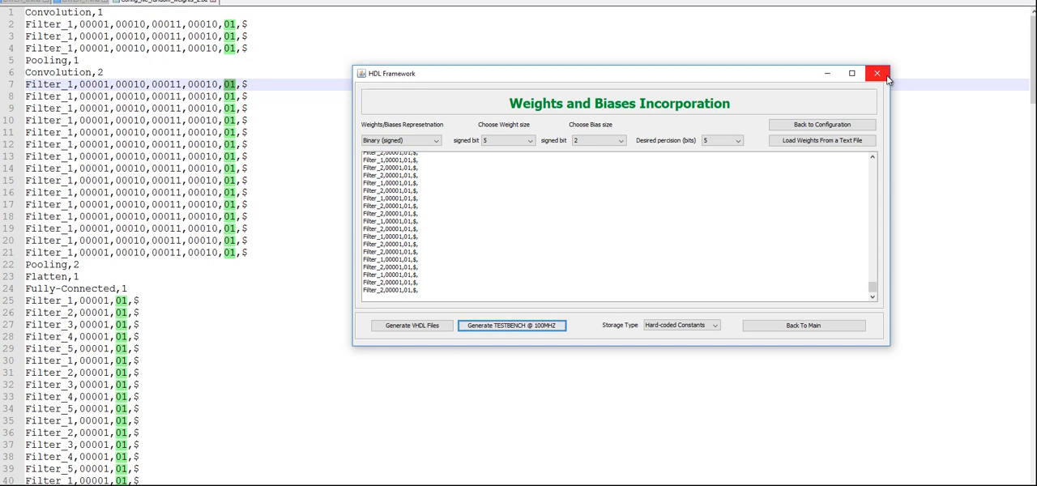
mouse_move(882, 73)
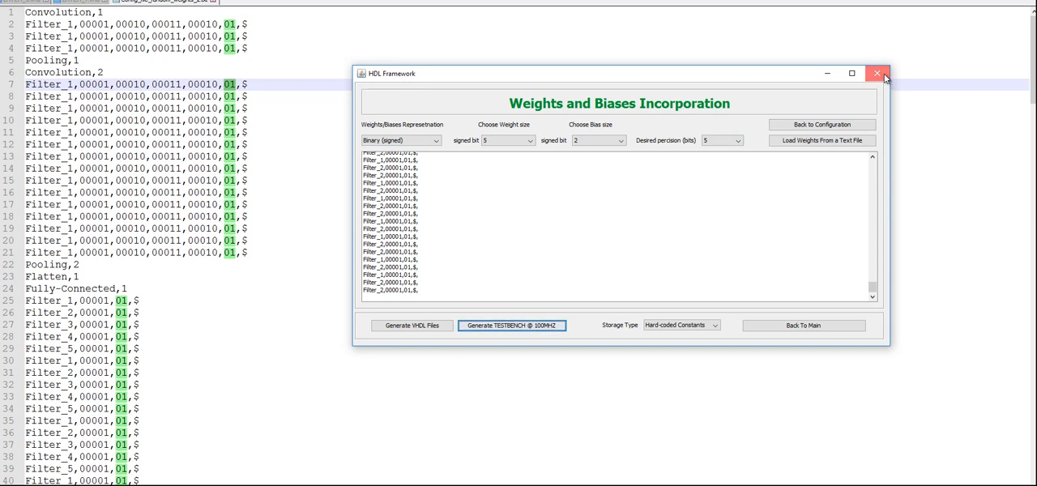
Step: Close the generator and view generated_model with LAYER_1–LAYER_7, MODEL_TB.vhd and TOP_MODULE.vhd
click(877, 73)
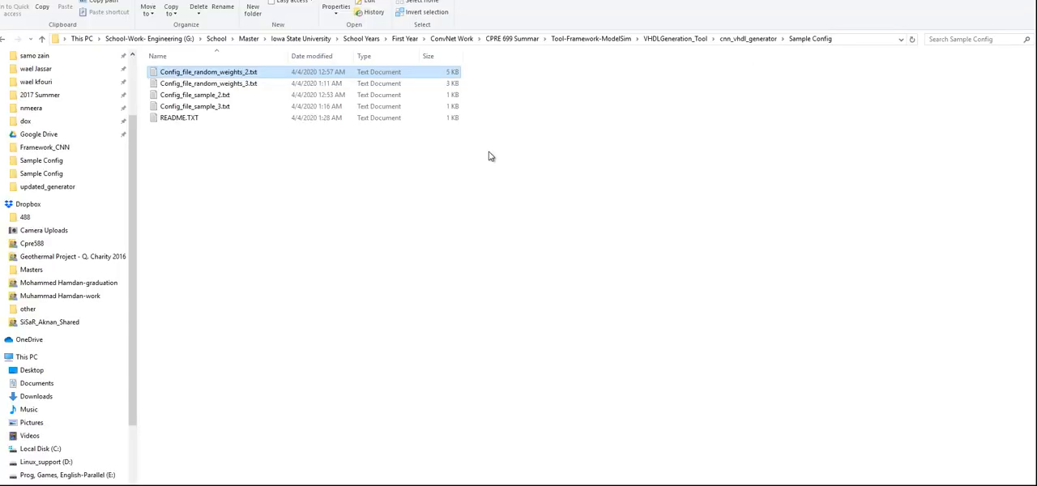
mouse_move(492, 450)
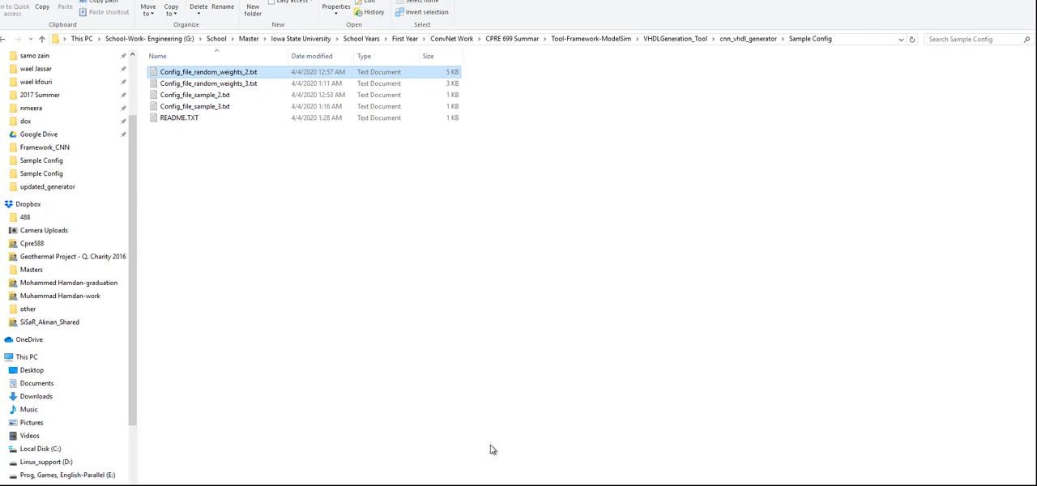
click(752, 39)
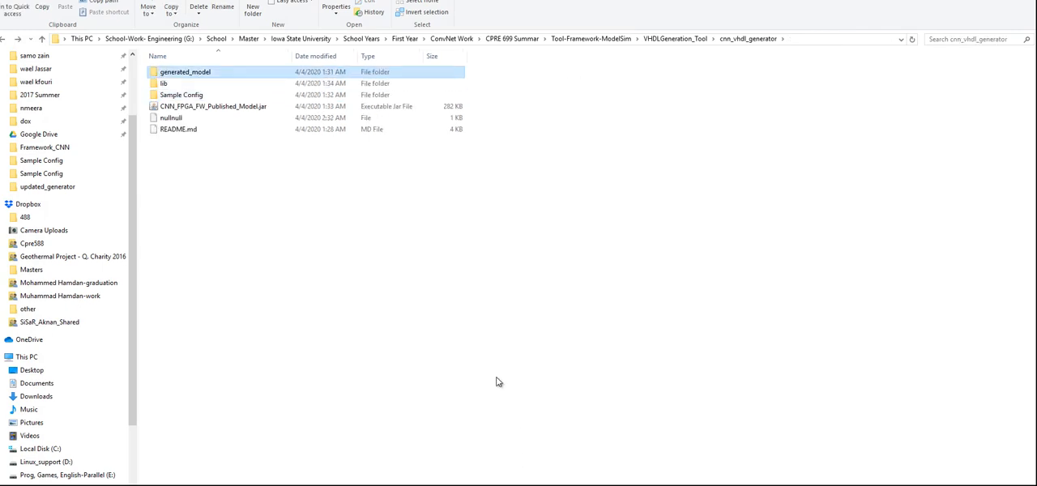
double_click(194, 71)
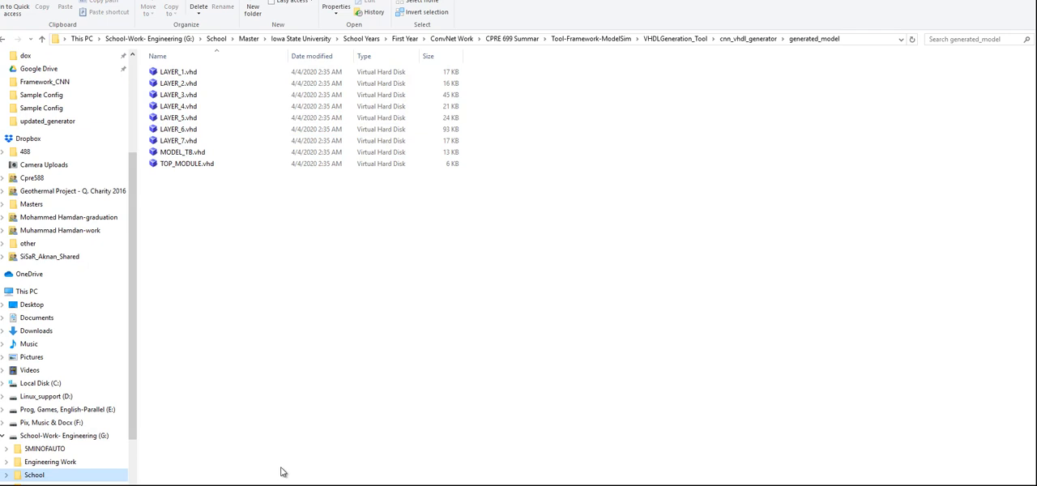
key(Win)
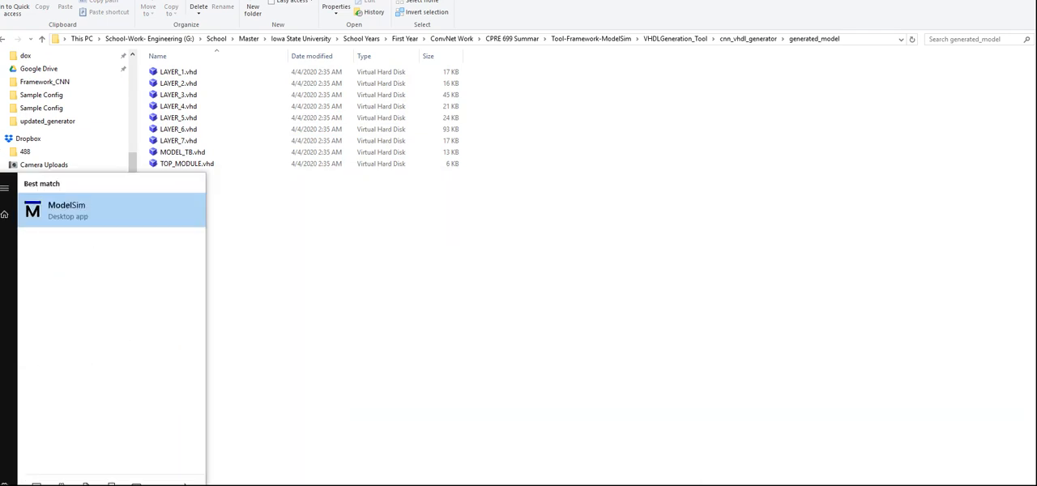
Step: Launch ModelSim and start adding existing files to the empty project
click(65, 209)
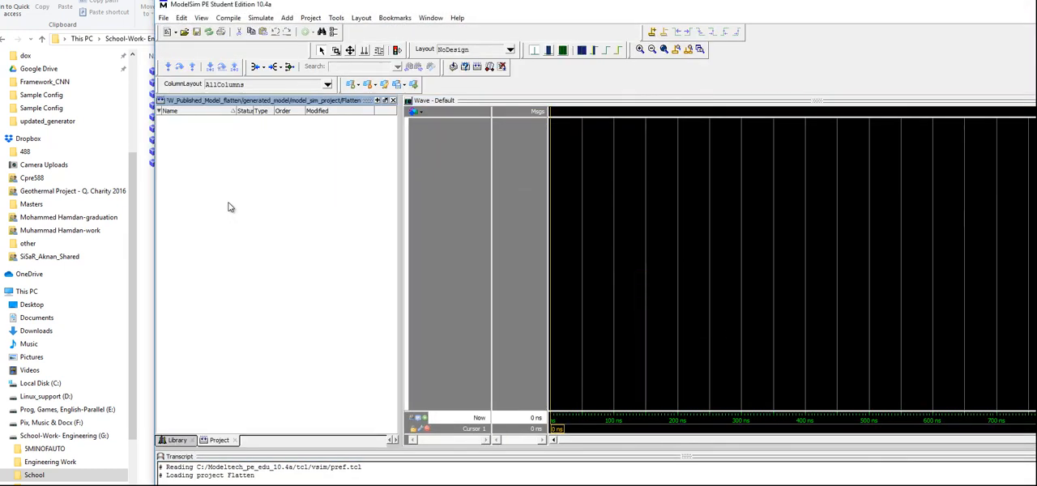
right_click(230, 208)
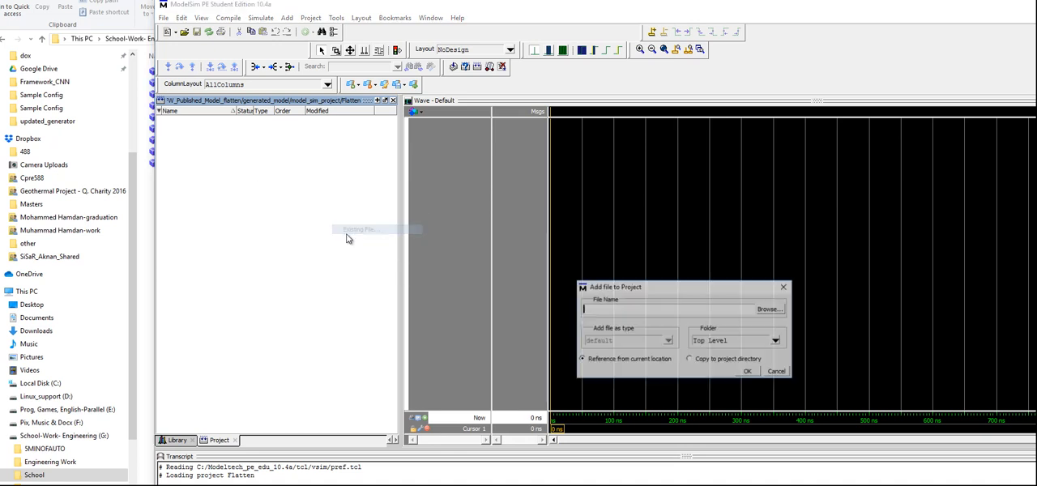
click(768, 308)
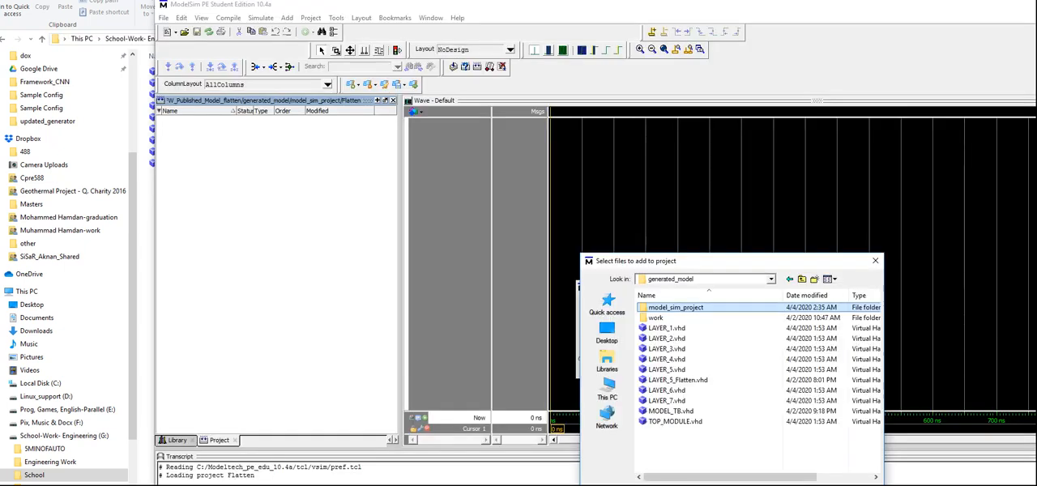
Step: Add LAYER_1–LAYER_7 and MODEL_TB.vhd from generated_model to the project
double_click(674, 307)
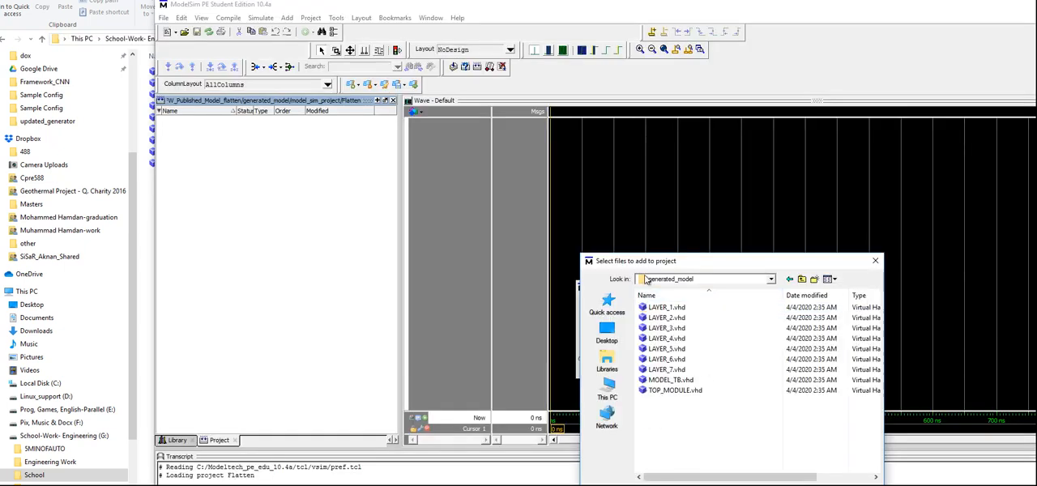
click(668, 307)
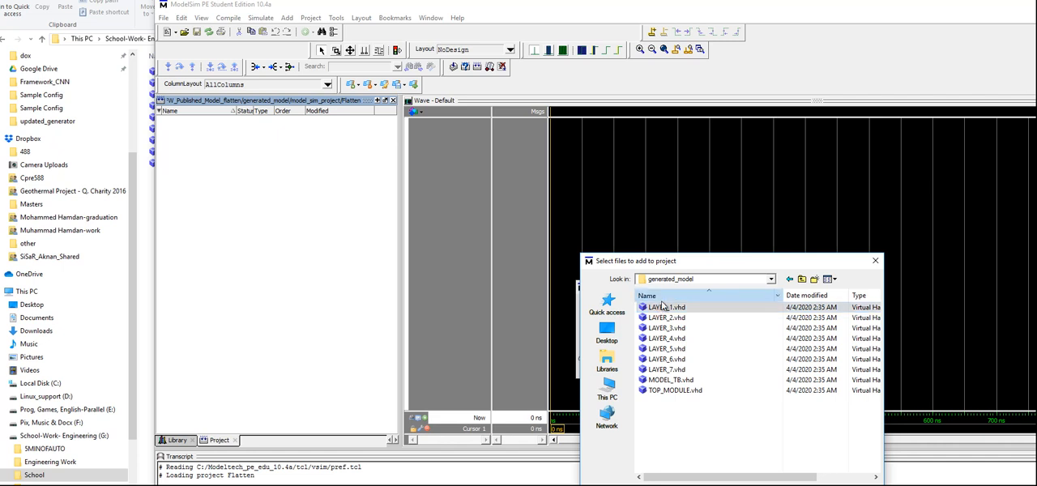
click(666, 316)
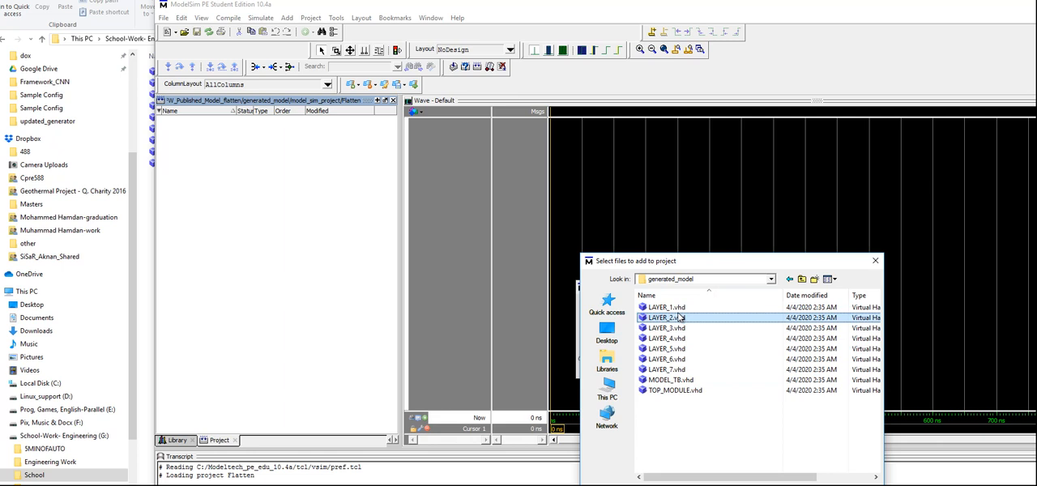
mouse_move(681, 318)
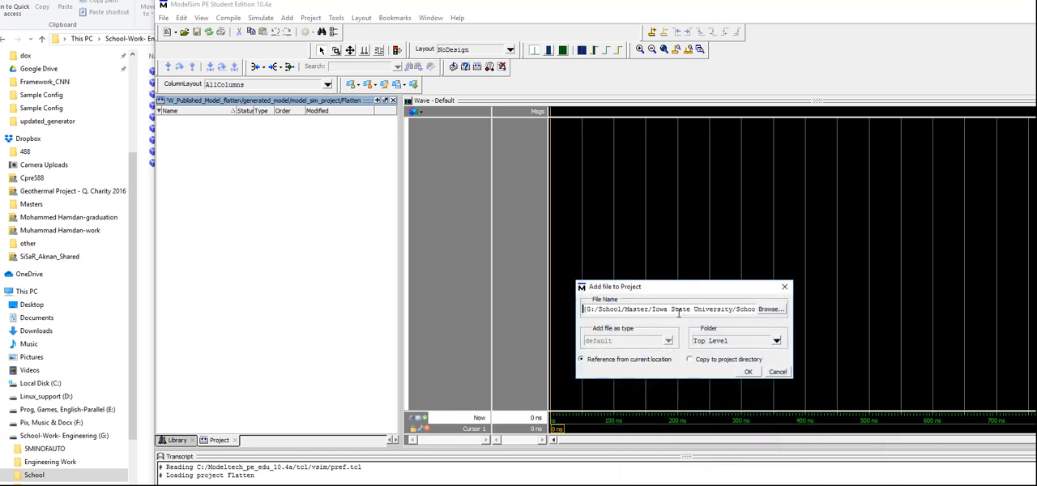
click(748, 371)
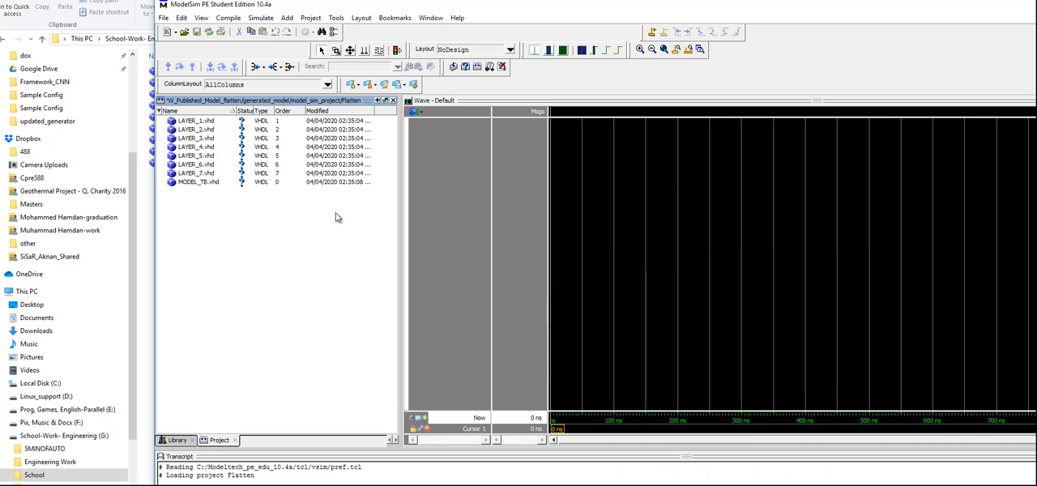
mouse_move(476, 68)
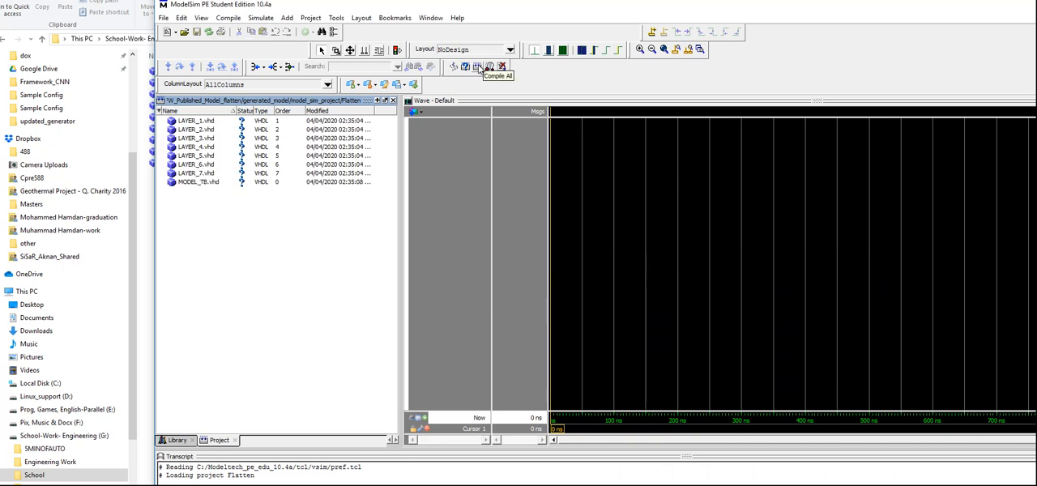
Step: Compile all eight project files (LAYER_1 to LAYER_7 and MODEL_TB.vhd) successfully
click(490, 66)
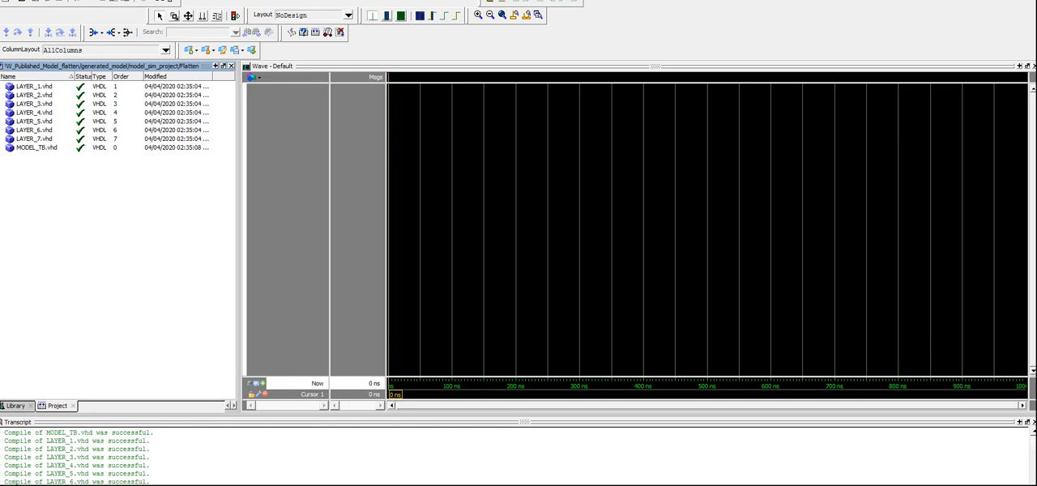
mouse_move(526, 278)
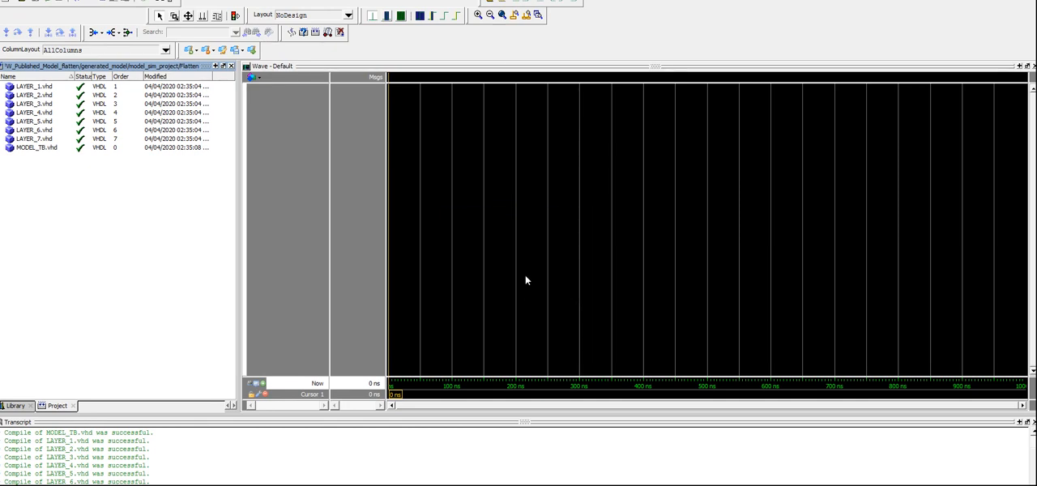